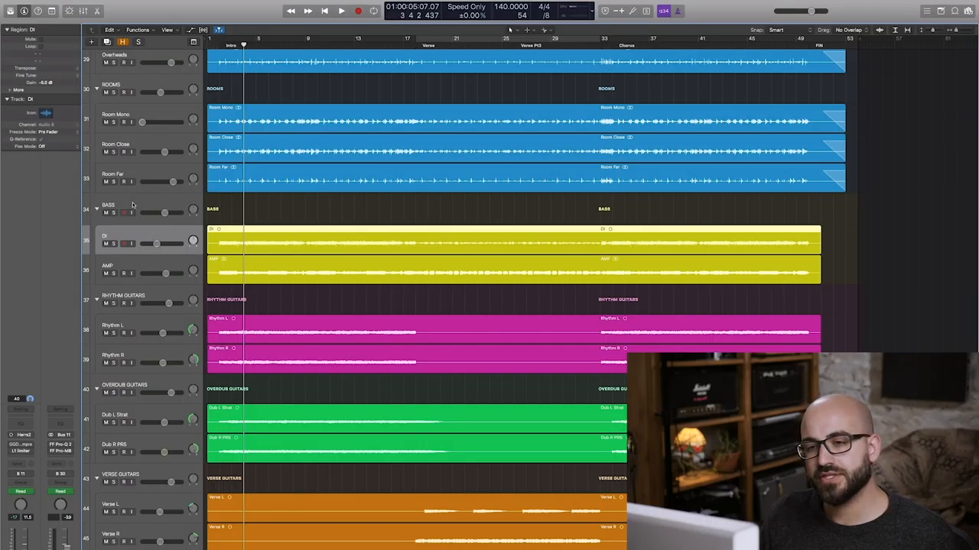
# Step: Select the BASS track stack and zoom so the DI and AMP tracks fill the view
pyautogui.click(107, 206)
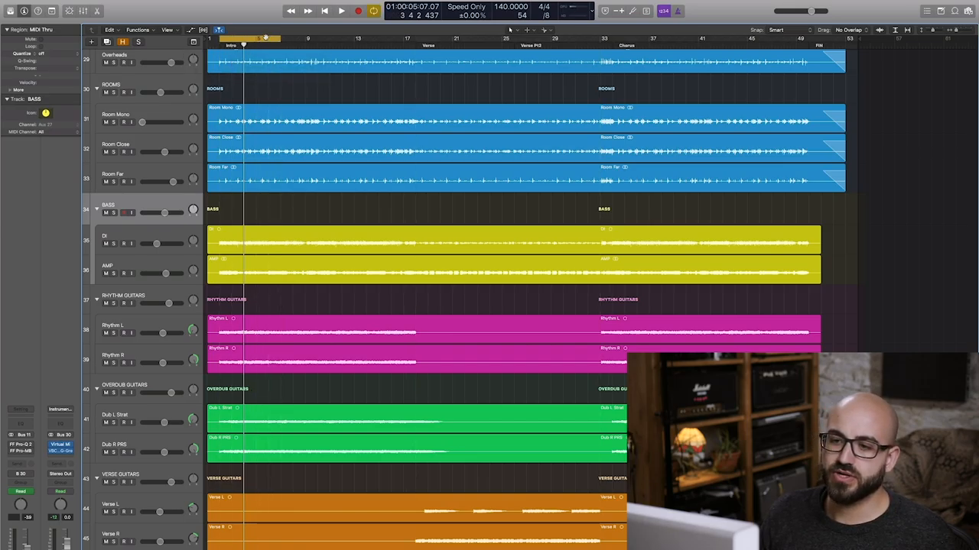
pyautogui.scroll(-3)
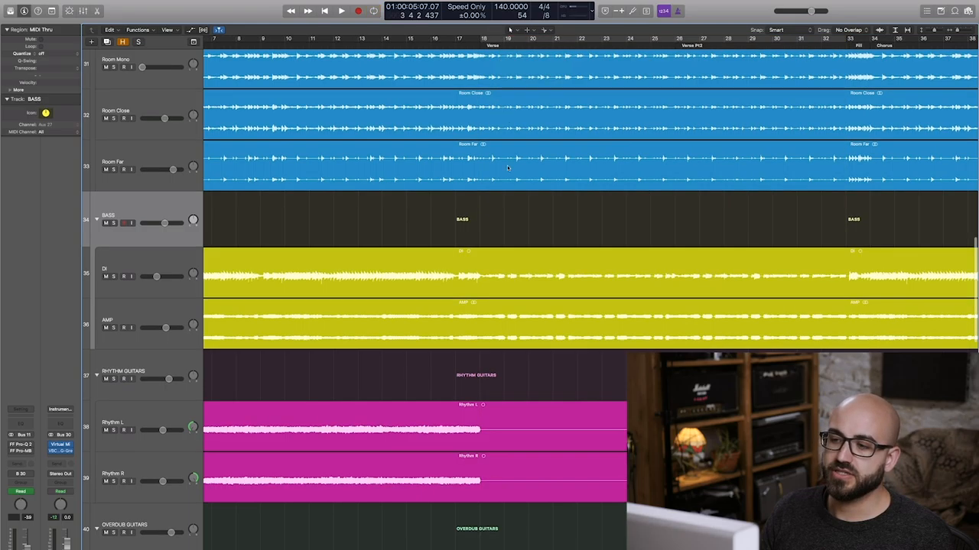
pyautogui.moveTo(518, 254)
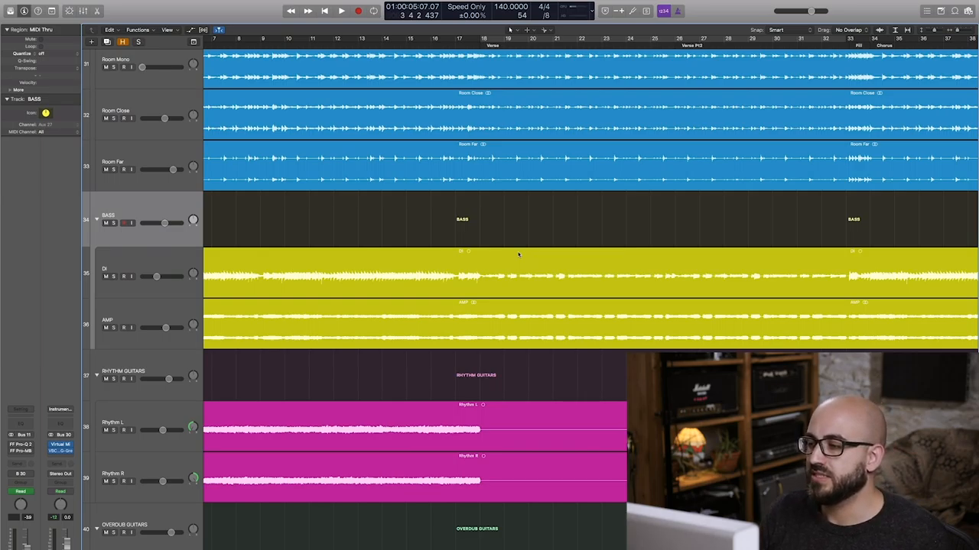
pyautogui.moveTo(726, 266)
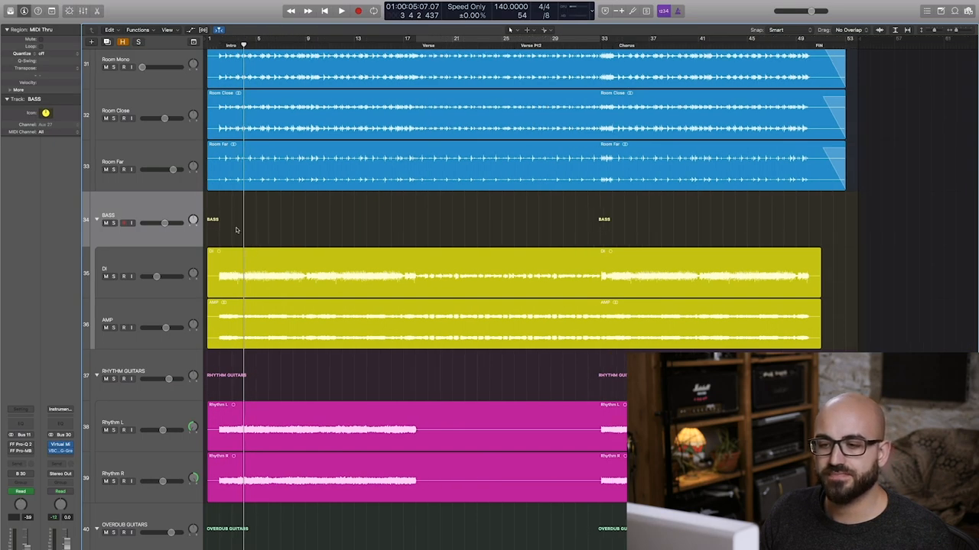
# Step: Solo the bass DI track and play the song's opening bars, then stop
pyautogui.click(119, 272)
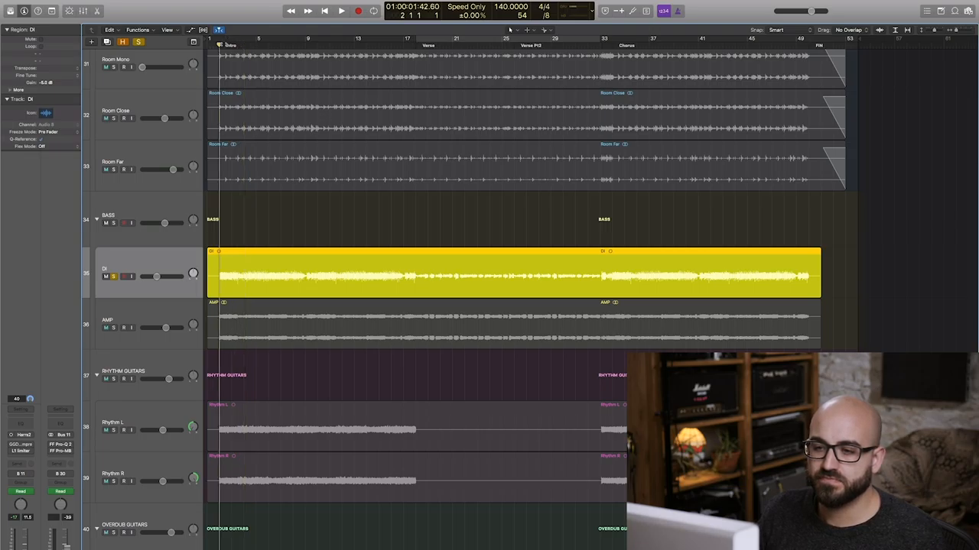
pyautogui.click(341, 10)
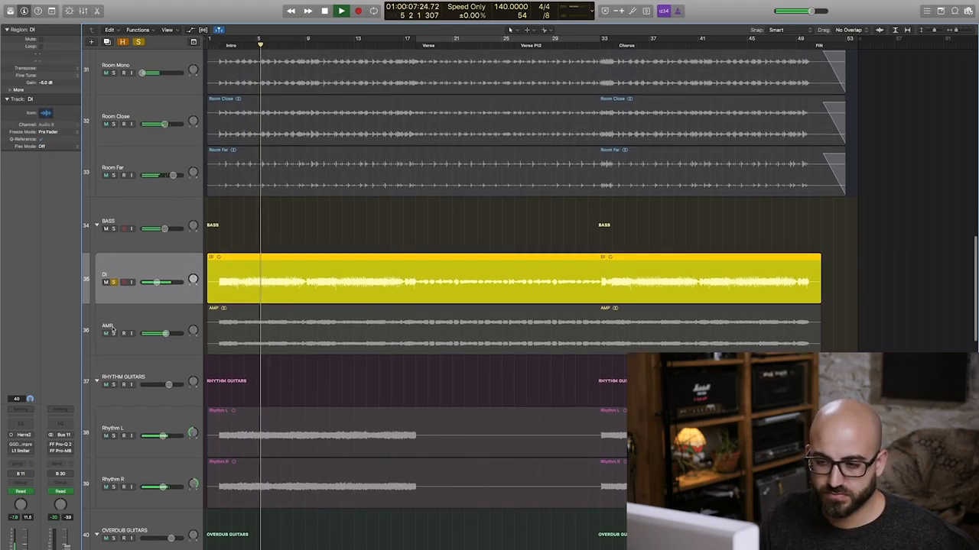
pyautogui.click(341, 10)
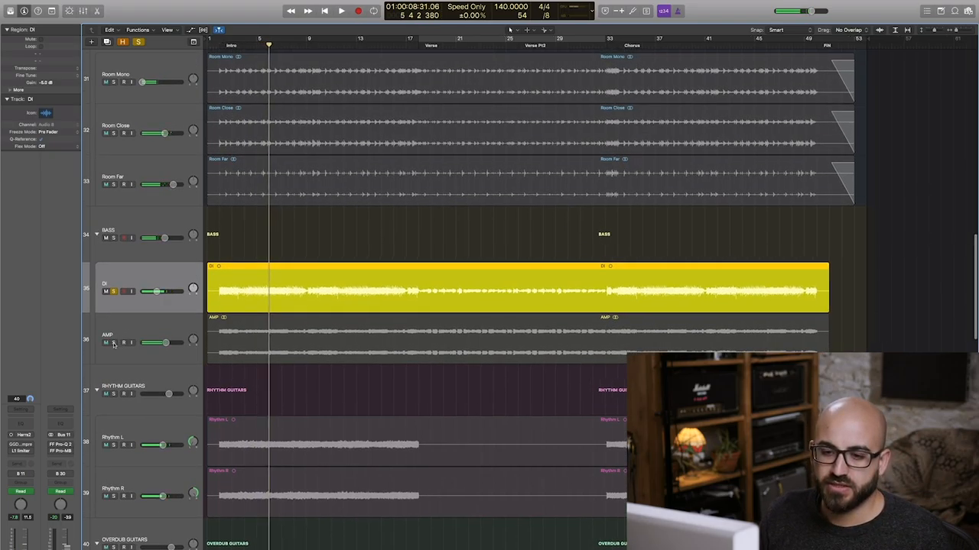
pyautogui.click(341, 9)
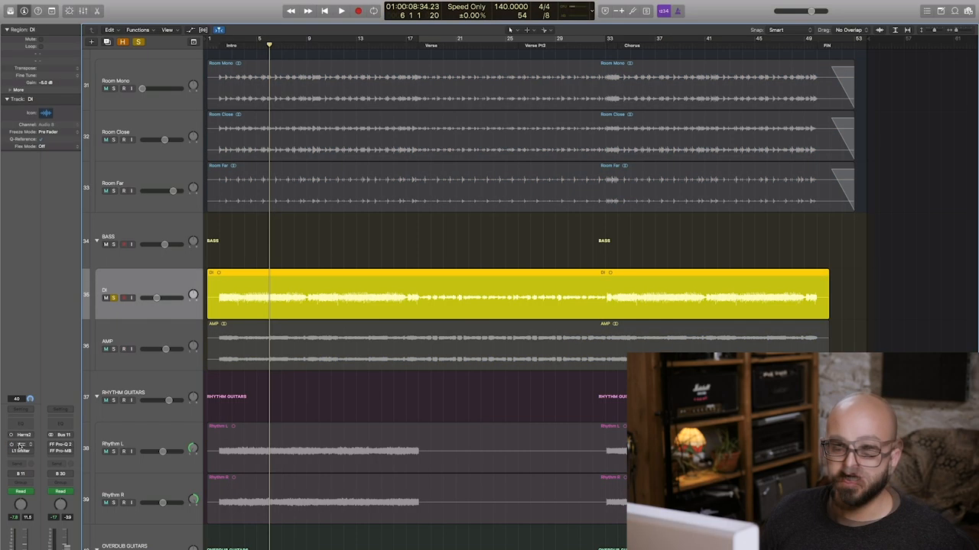
# Step: Open the SSD Compressor insert on the DI channel strip
pyautogui.click(106, 87)
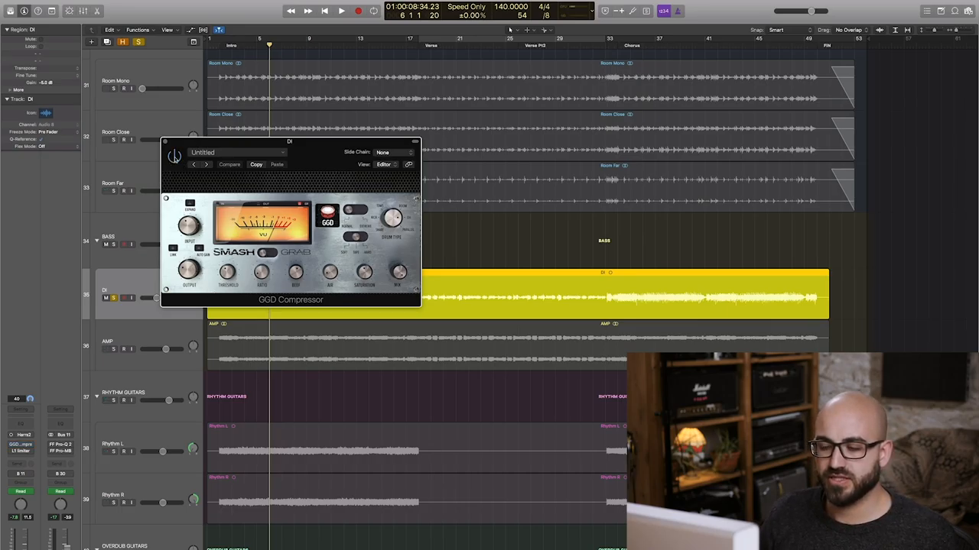
pyautogui.click(341, 10)
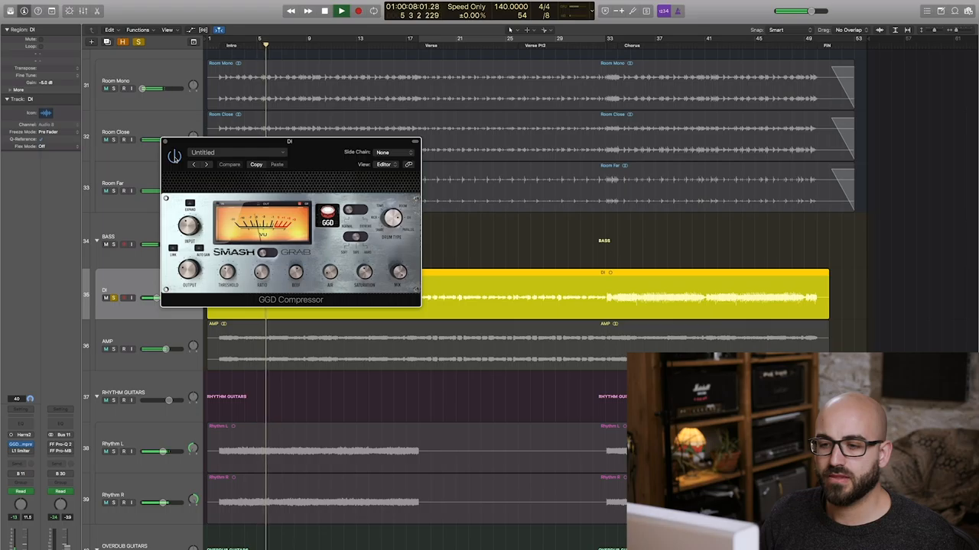
pyautogui.click(339, 9)
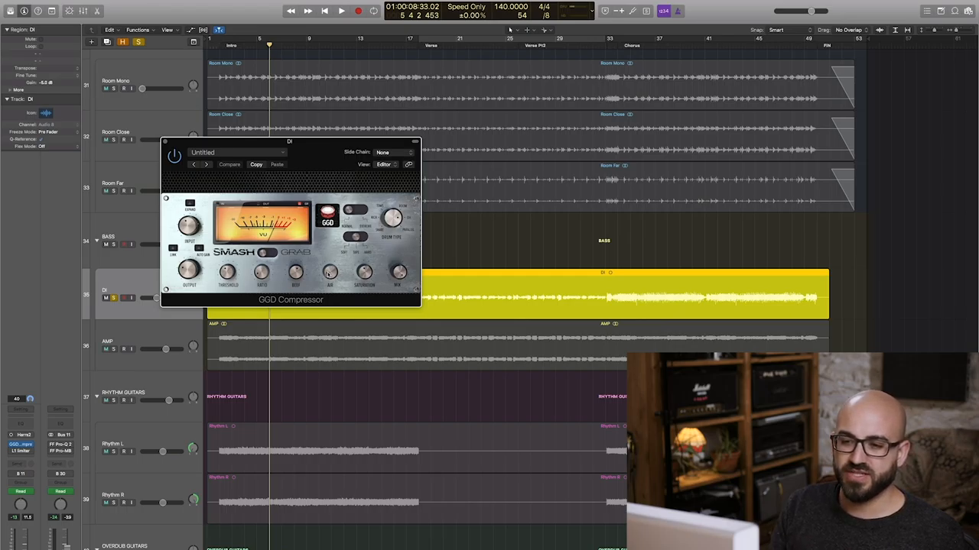
pyautogui.click(105, 87)
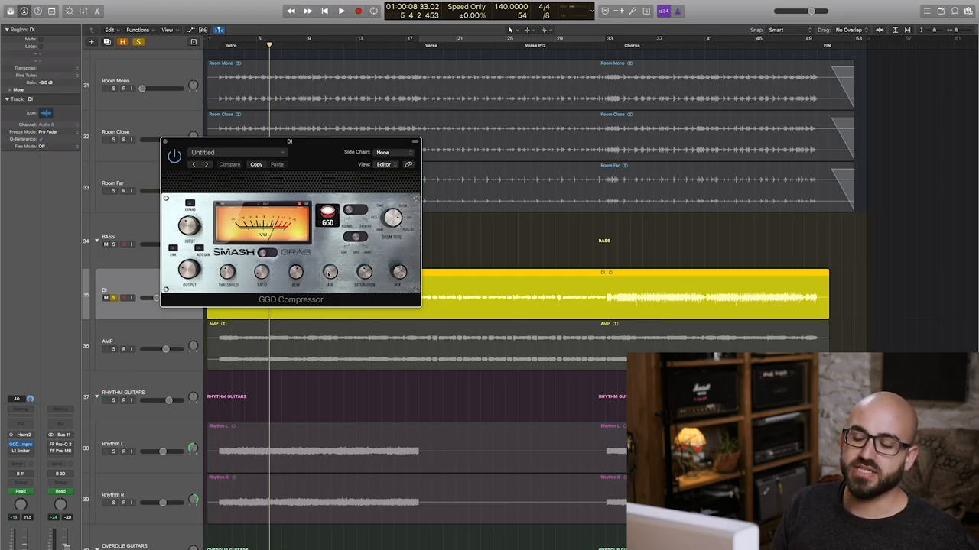
pyautogui.moveTo(312, 259)
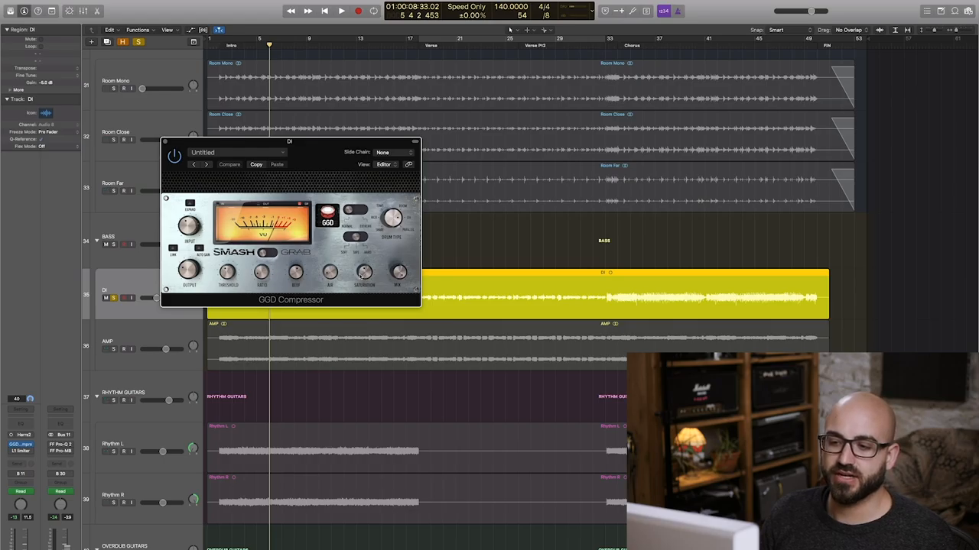
# Step: Adjust an SSD Compressor setting on the soloed bass DI and audition it
pyautogui.click(341, 9)
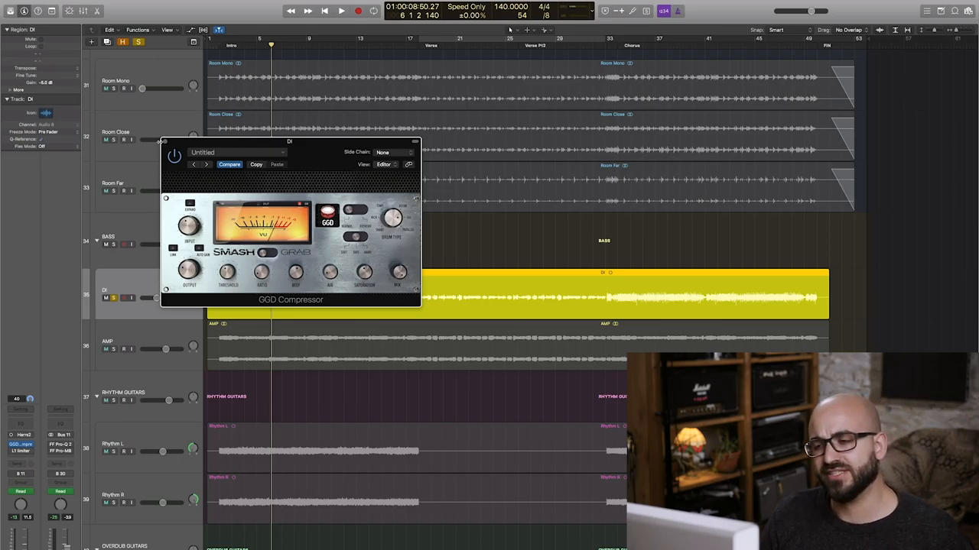
# Step: Close the DI track's L1 Limiter and open the AMP track's Channel EQ
pyautogui.click(107, 88)
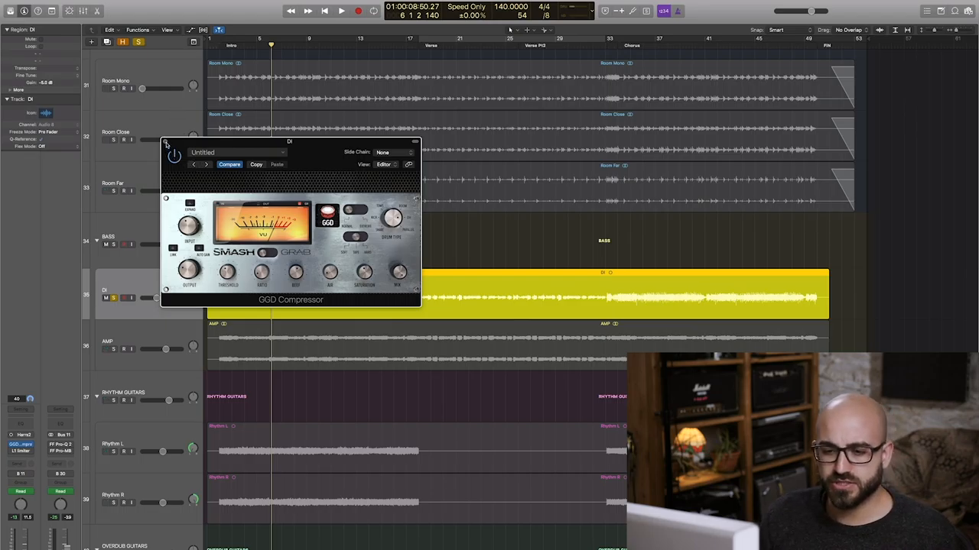
pyautogui.click(21, 451)
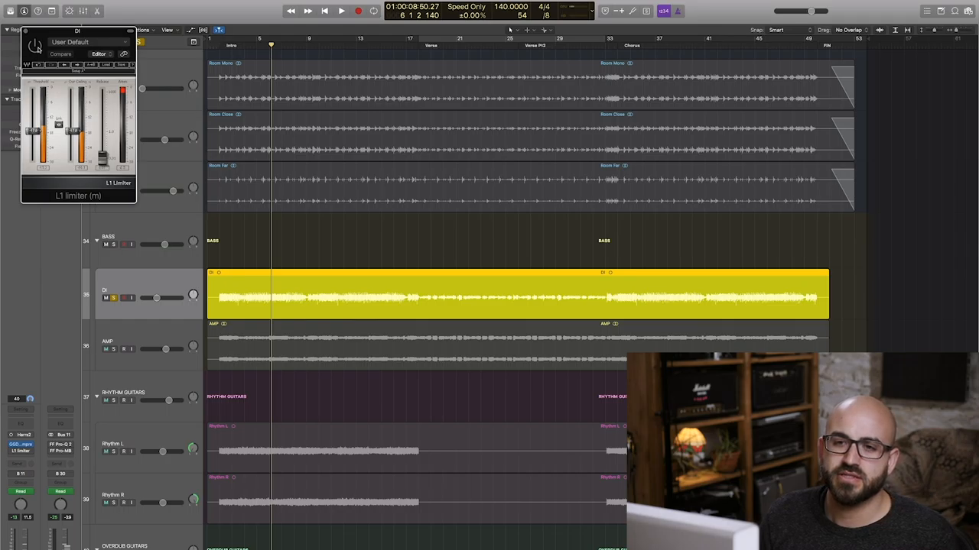
pyautogui.click(341, 9)
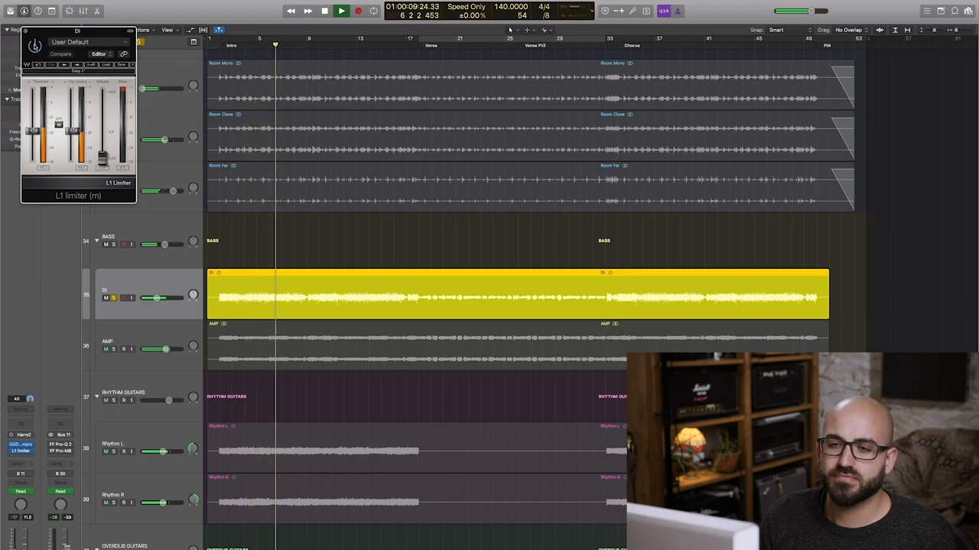
pyautogui.click(341, 10)
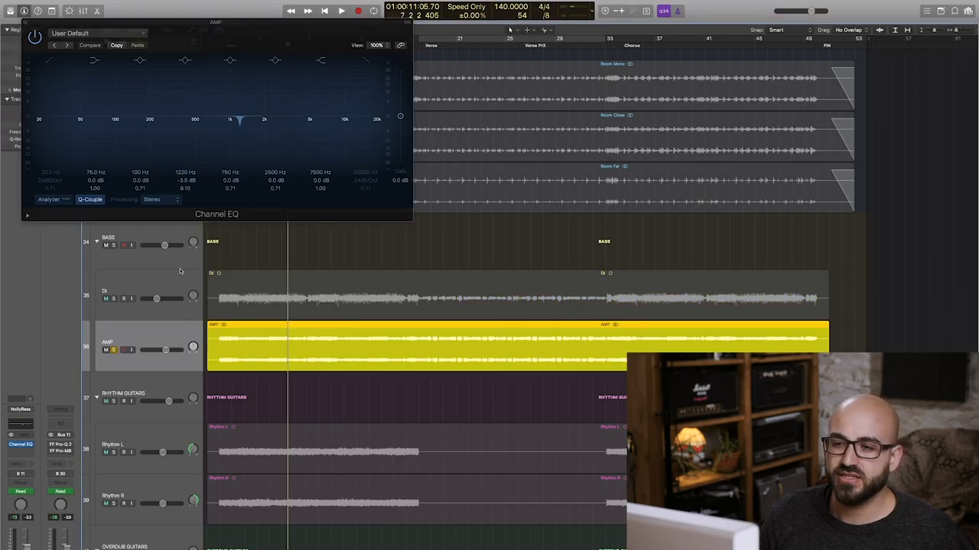
# Step: Boost the amp EQ band near 1.2 kHz to hear it, then pull it back into a narrow notch
pyautogui.click(239, 123)
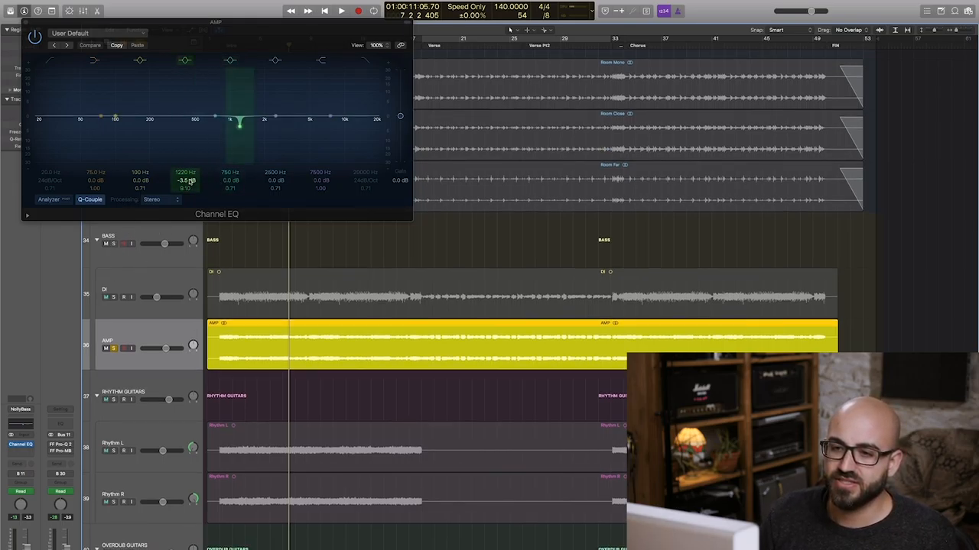
pyautogui.click(341, 9)
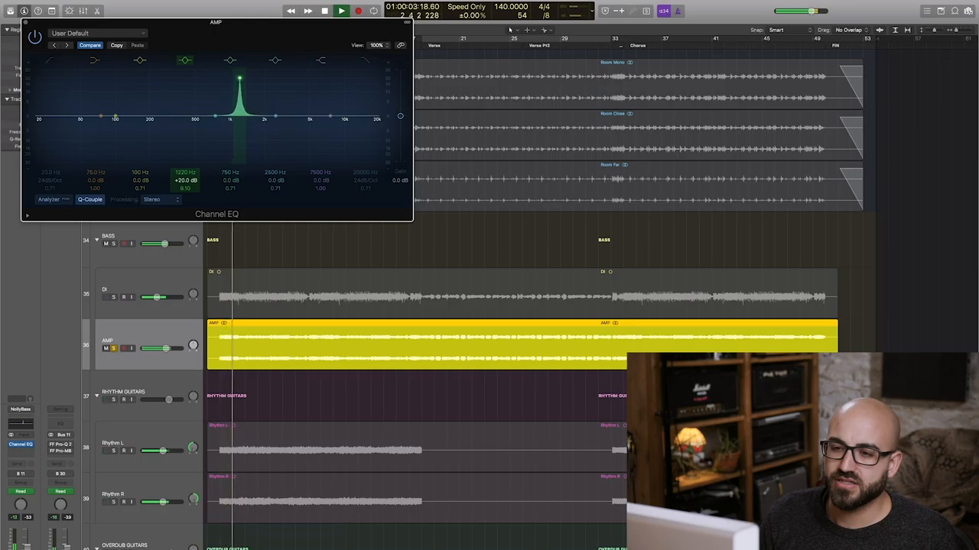
pyautogui.moveTo(238, 80); pyautogui.dragTo(239, 125)
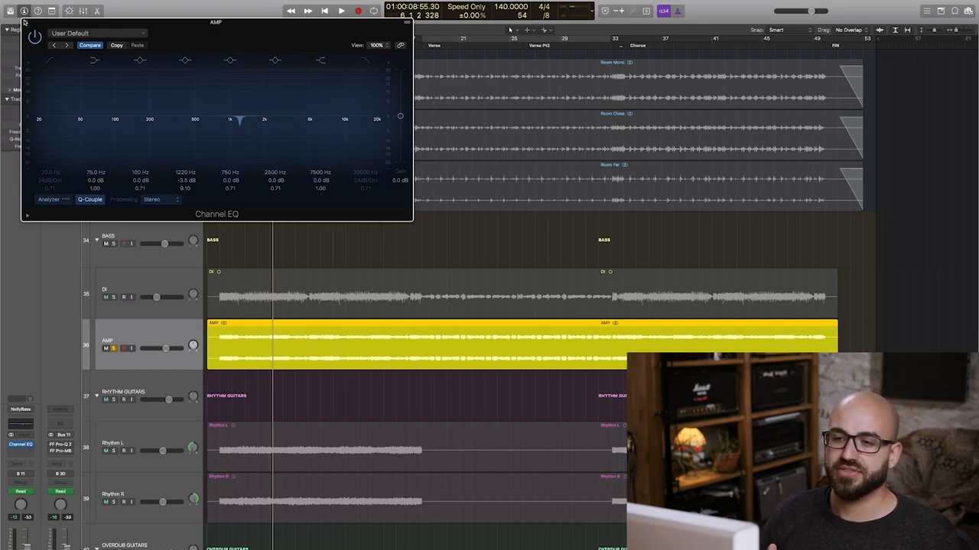
pyautogui.click(104, 297)
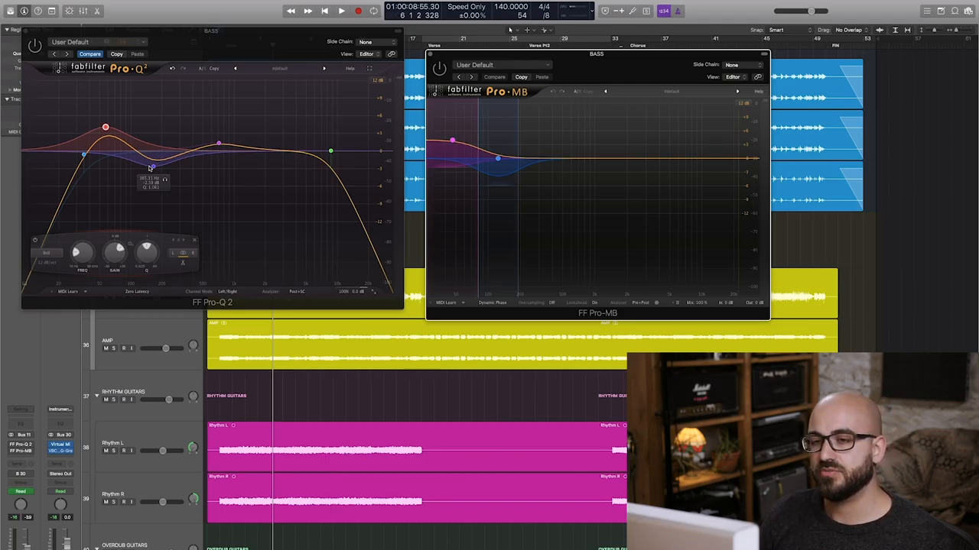
# Step: Reshape a low-mid band node on the bass bus's FabFilter Pro-Q 2 curve
pyautogui.moveTo(150, 166); pyautogui.dragTo(111, 135)
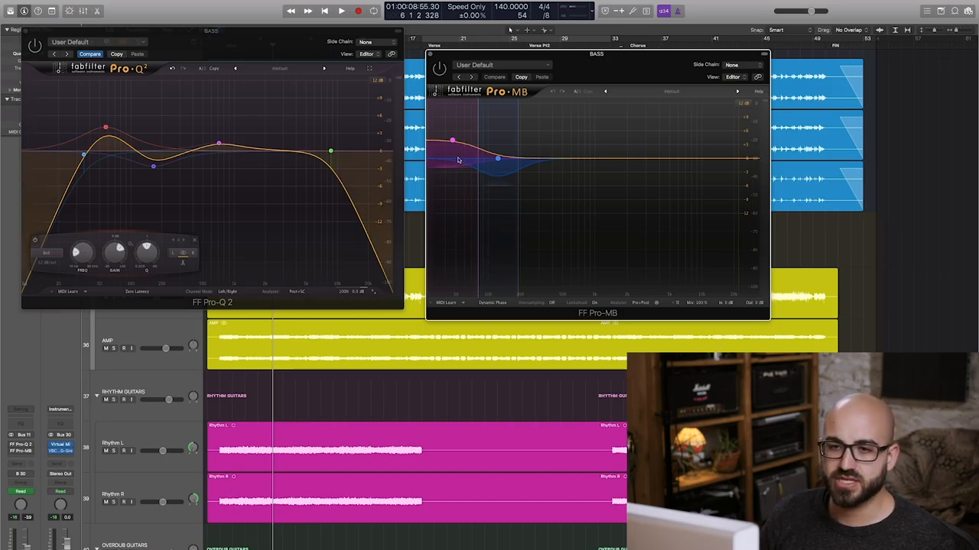
pyautogui.moveTo(449, 150)
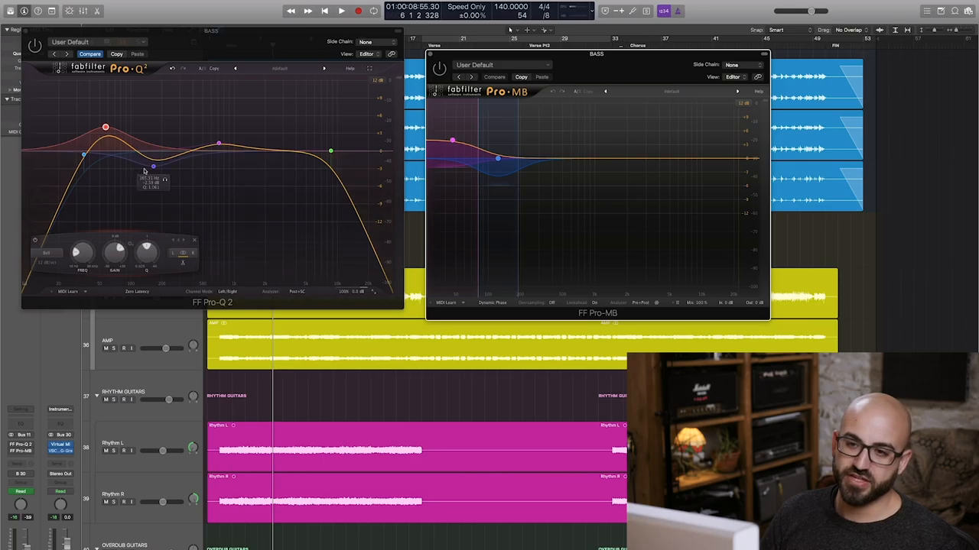
pyautogui.moveTo(501, 171)
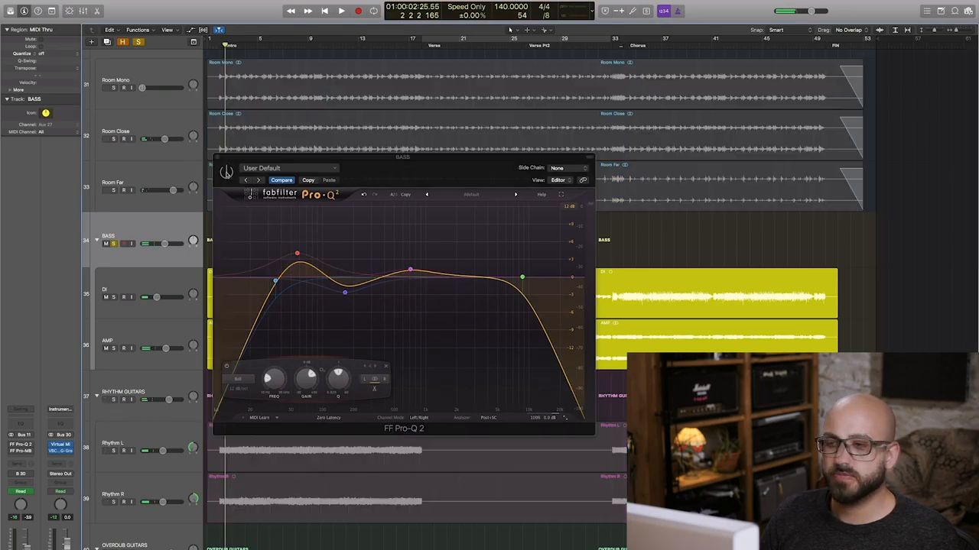
# Step: Close the bass bus Pro-Q 2 window, leaving Pro-MB open
pyautogui.click(341, 11)
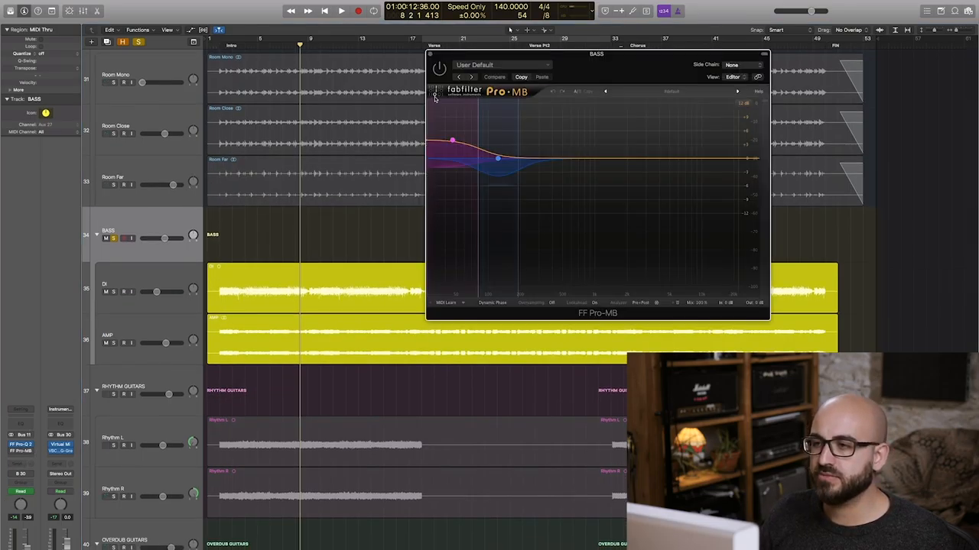
# Step: Play the bass bus through Pro-MB's multiband compression, then close its window
pyautogui.click(341, 10)
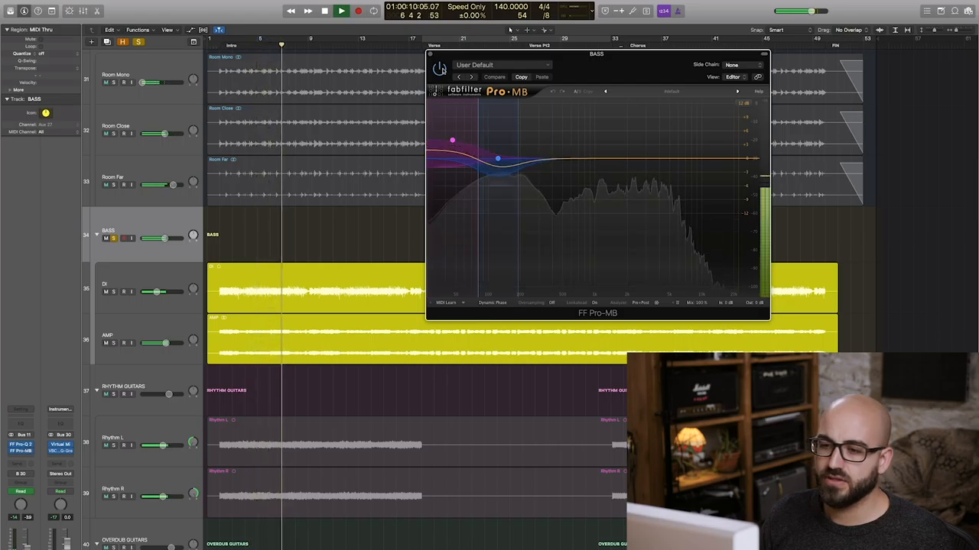
pyautogui.click(341, 11)
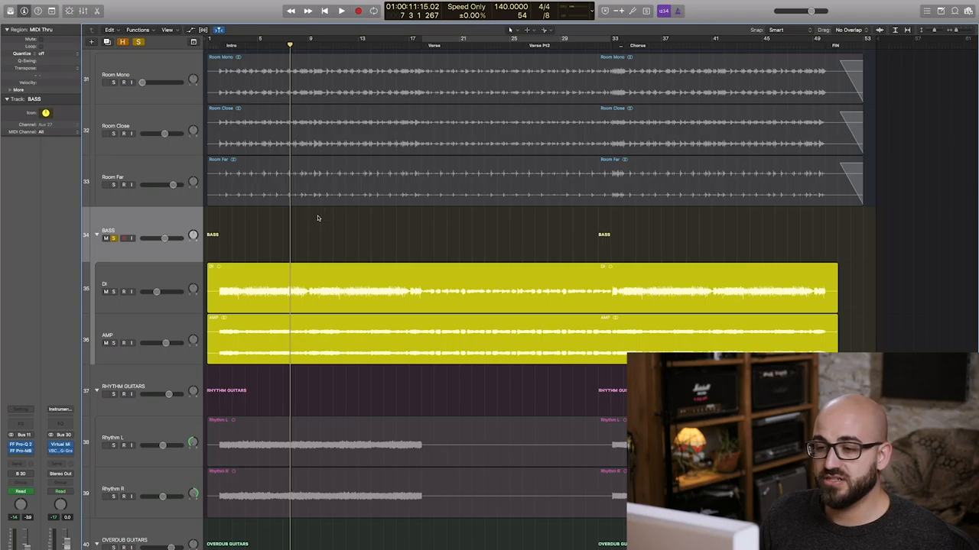
pyautogui.click(121, 239)
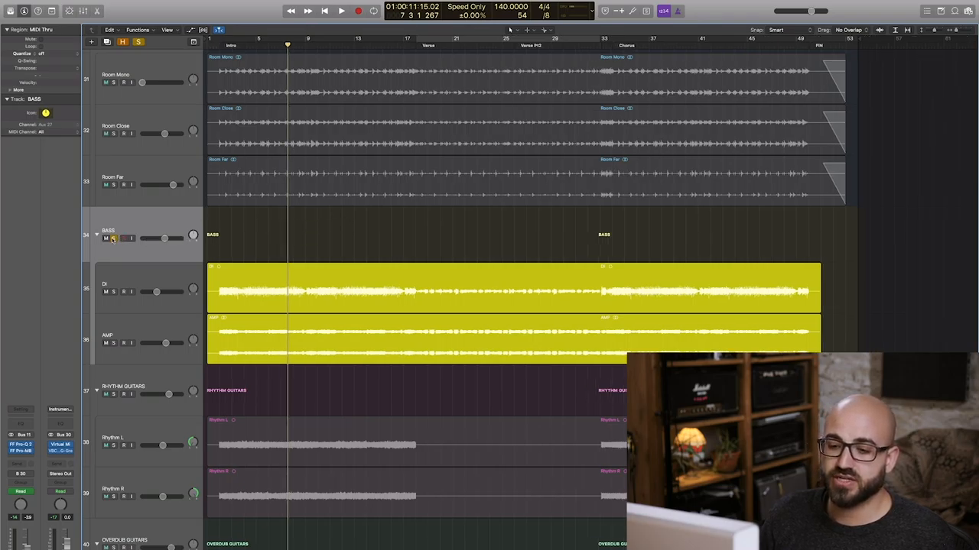
pyautogui.click(106, 239)
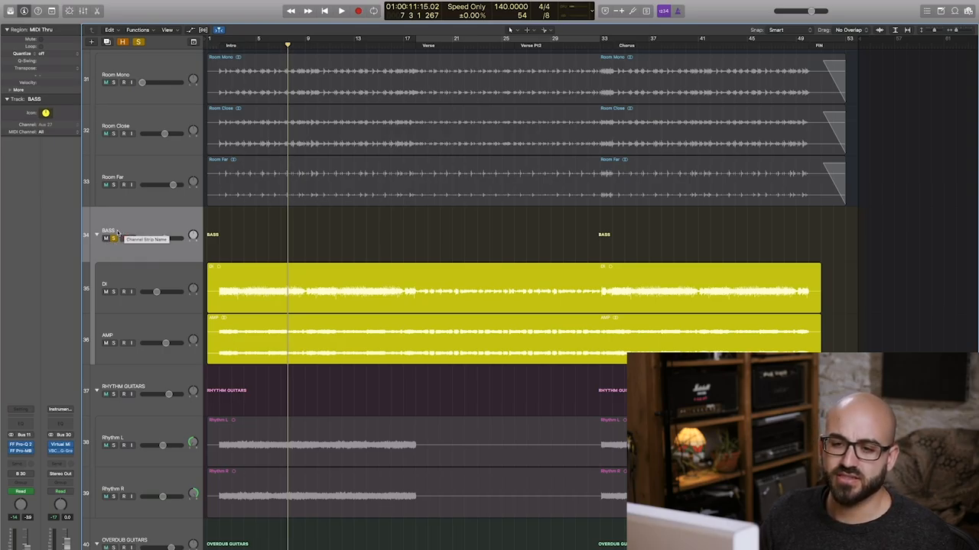
pyautogui.click(113, 239)
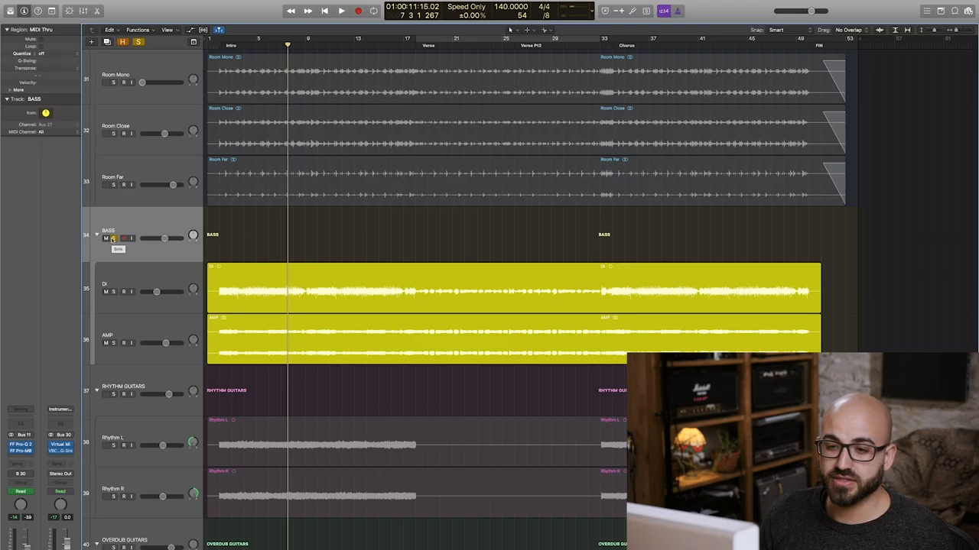